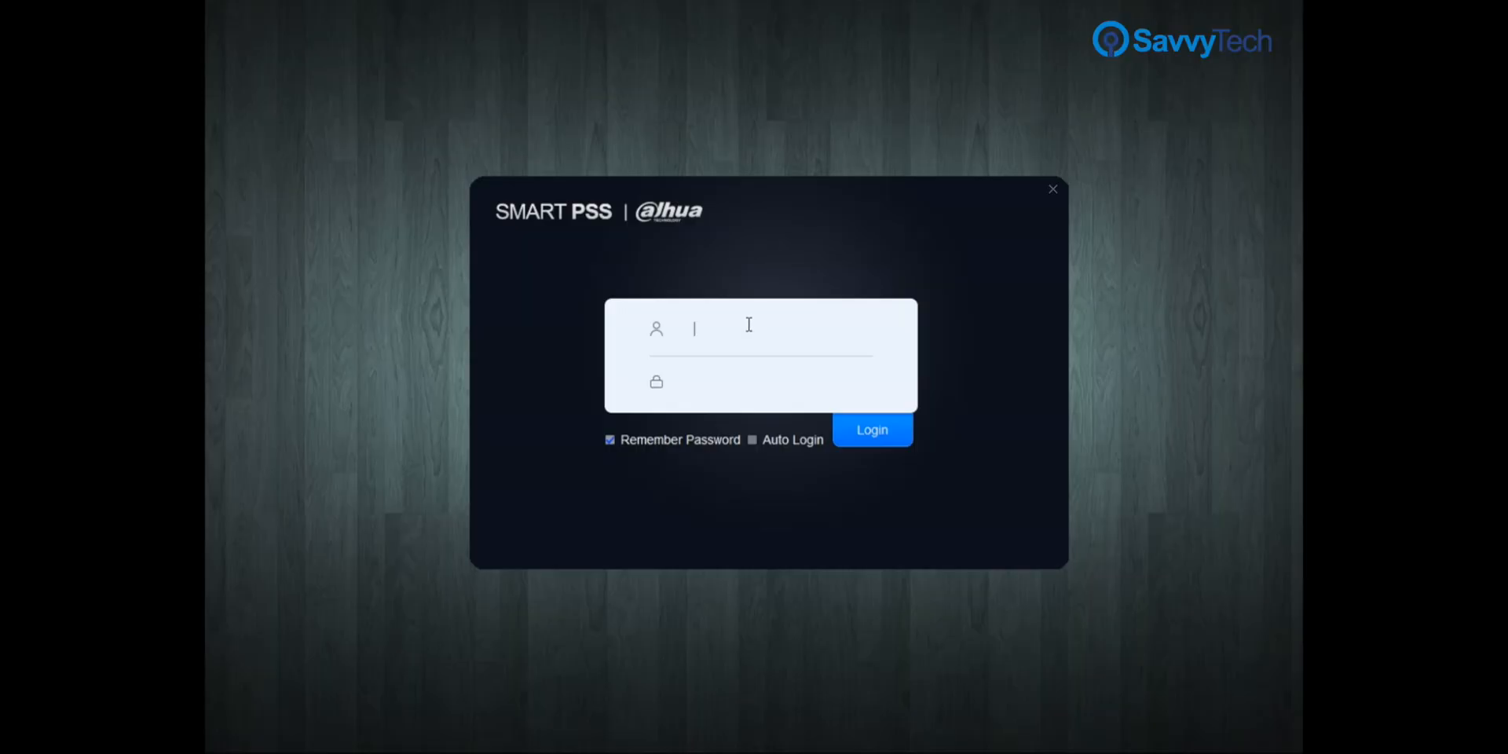
Log into SmartPSS as admin with the account password
{"action": "type", "text": "admin"}
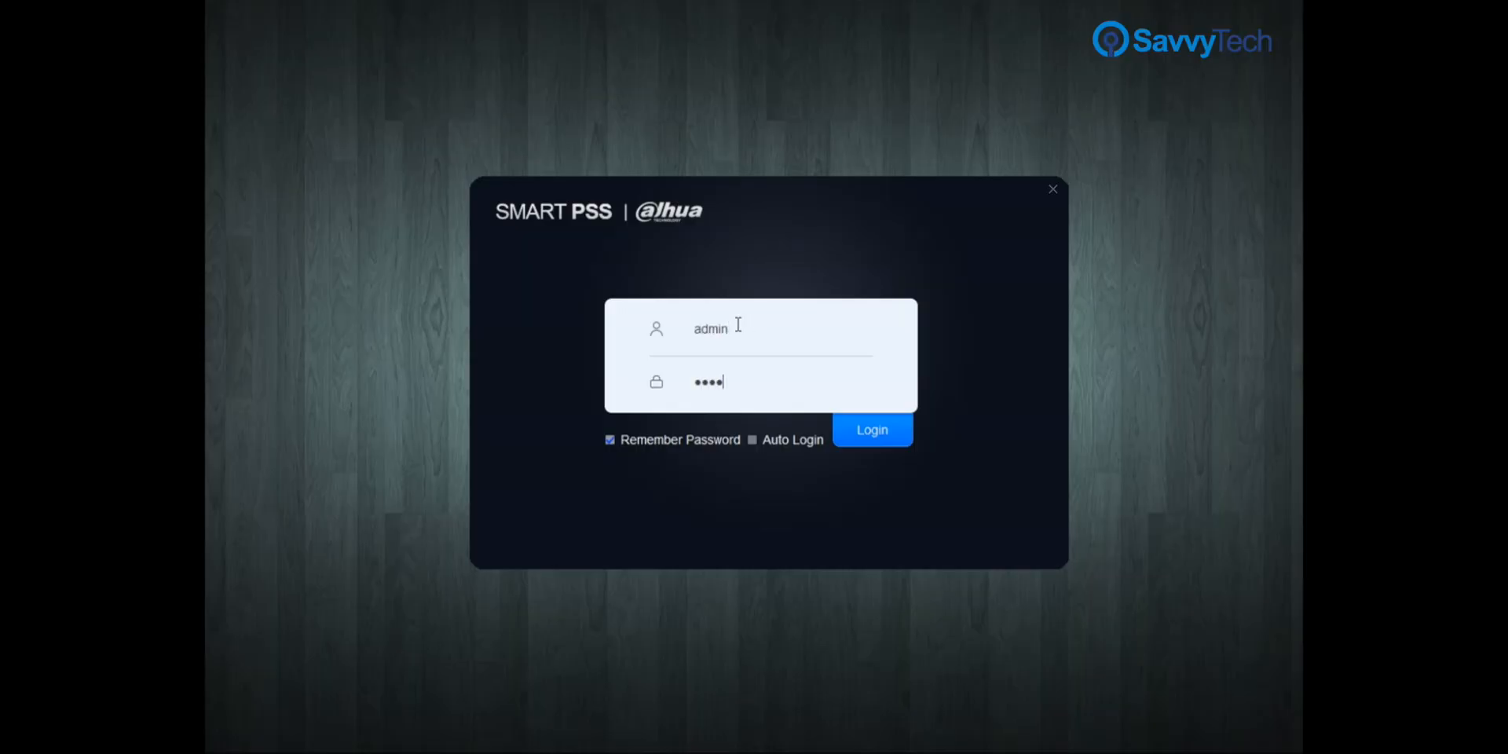
{"action": "type", "text": "•"}
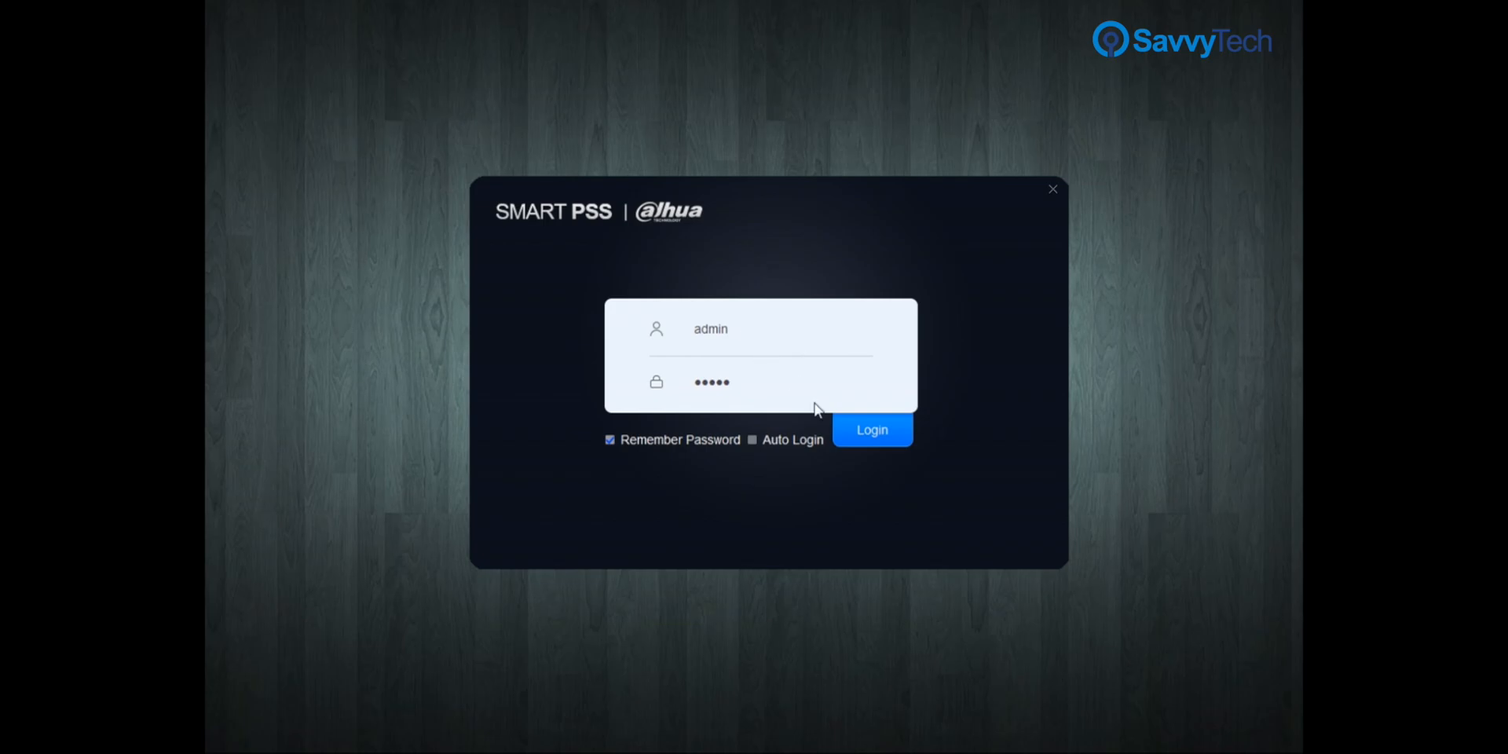
{"action": "left_click", "coordinate": [870, 430]}
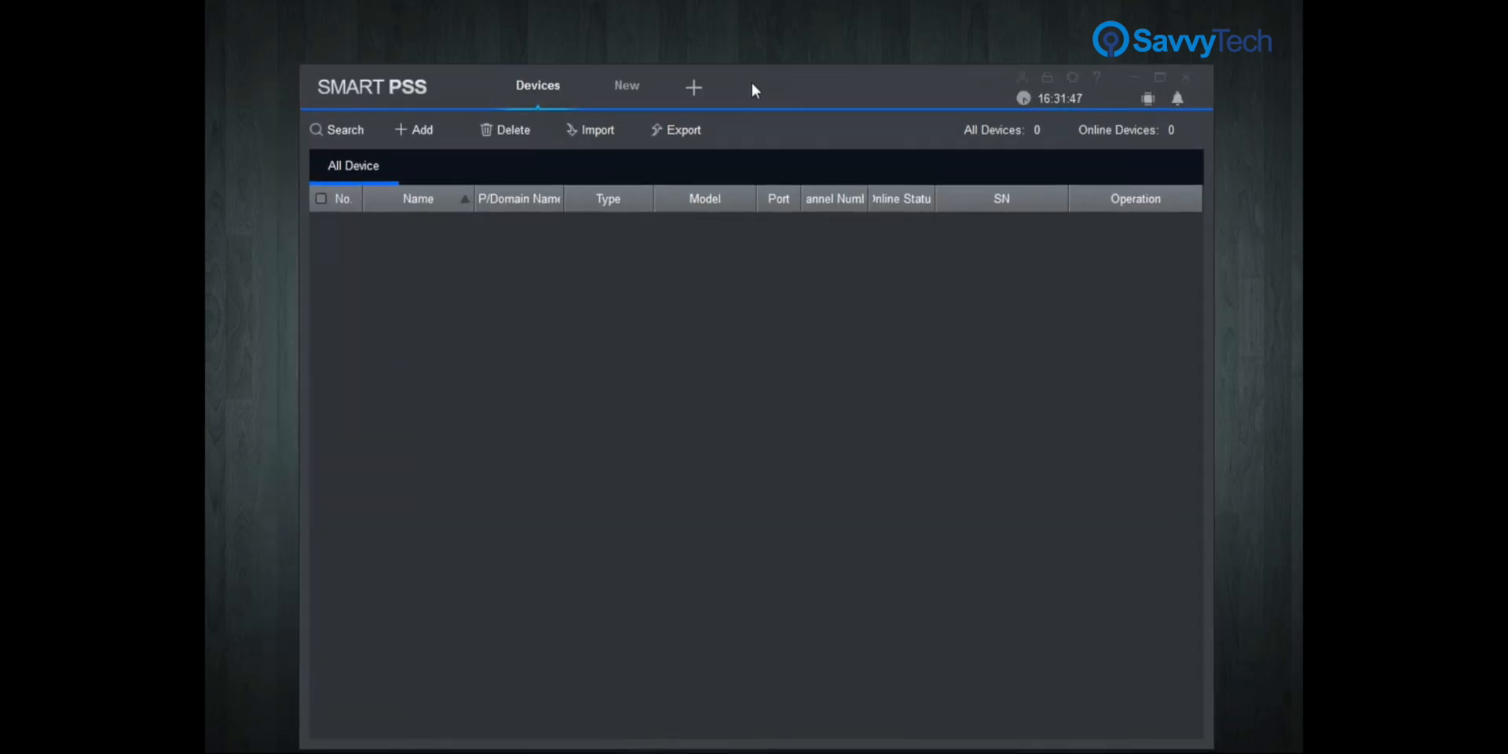
{"action": "mouse_move", "coordinate": [494, 248]}
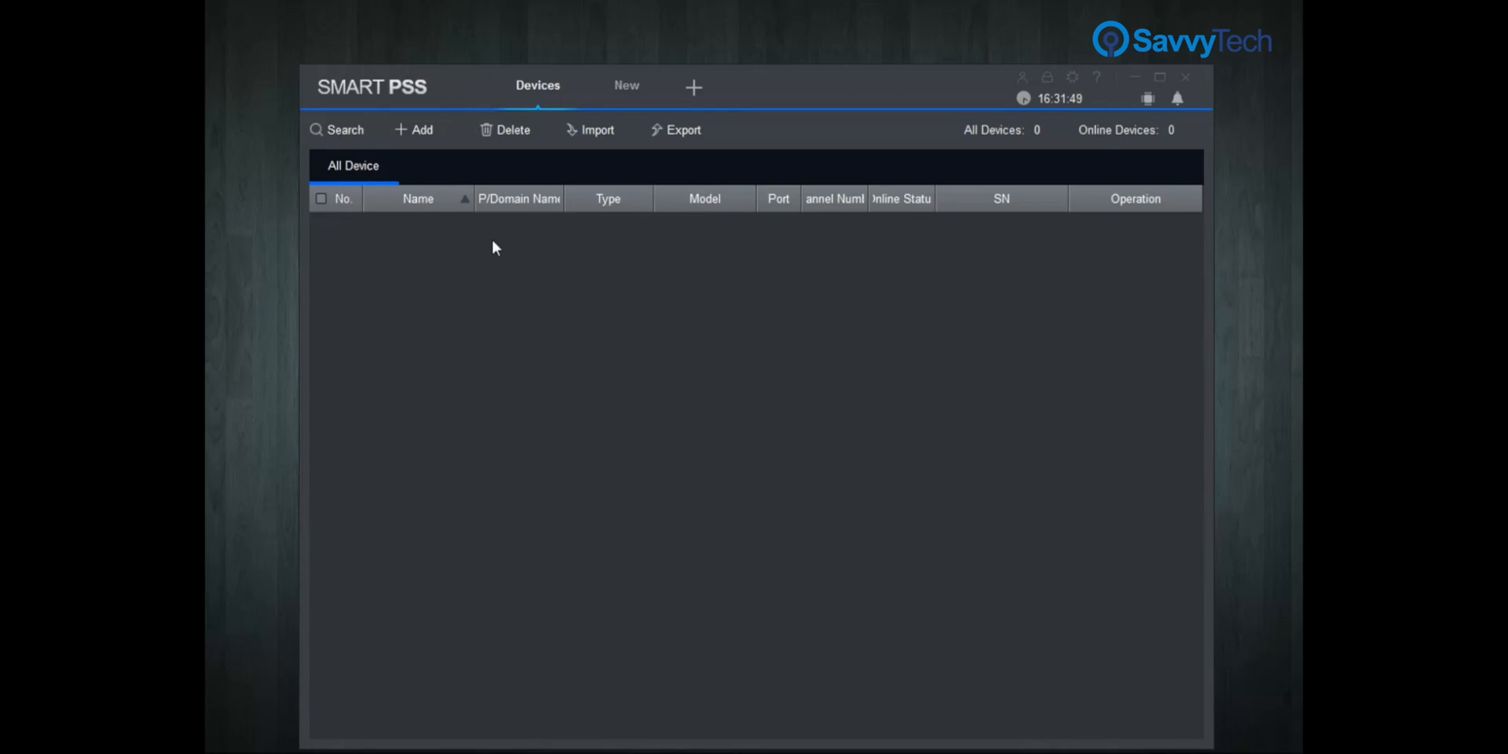
Start a manual device add named 'test' at IP 192.168.1.81, port 37777
{"action": "left_click", "coordinate": [415, 130]}
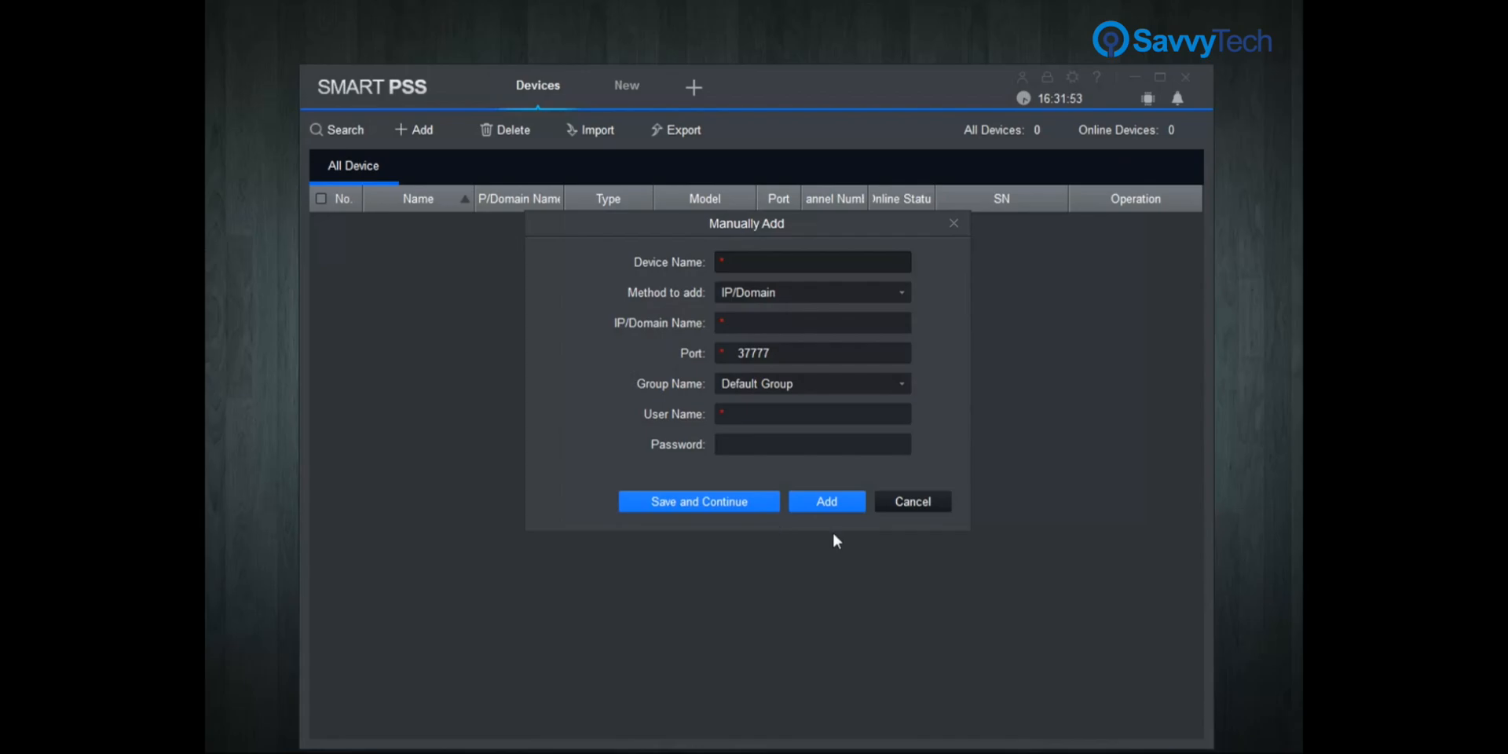
{"action": "mouse_move", "coordinate": [897, 315]}
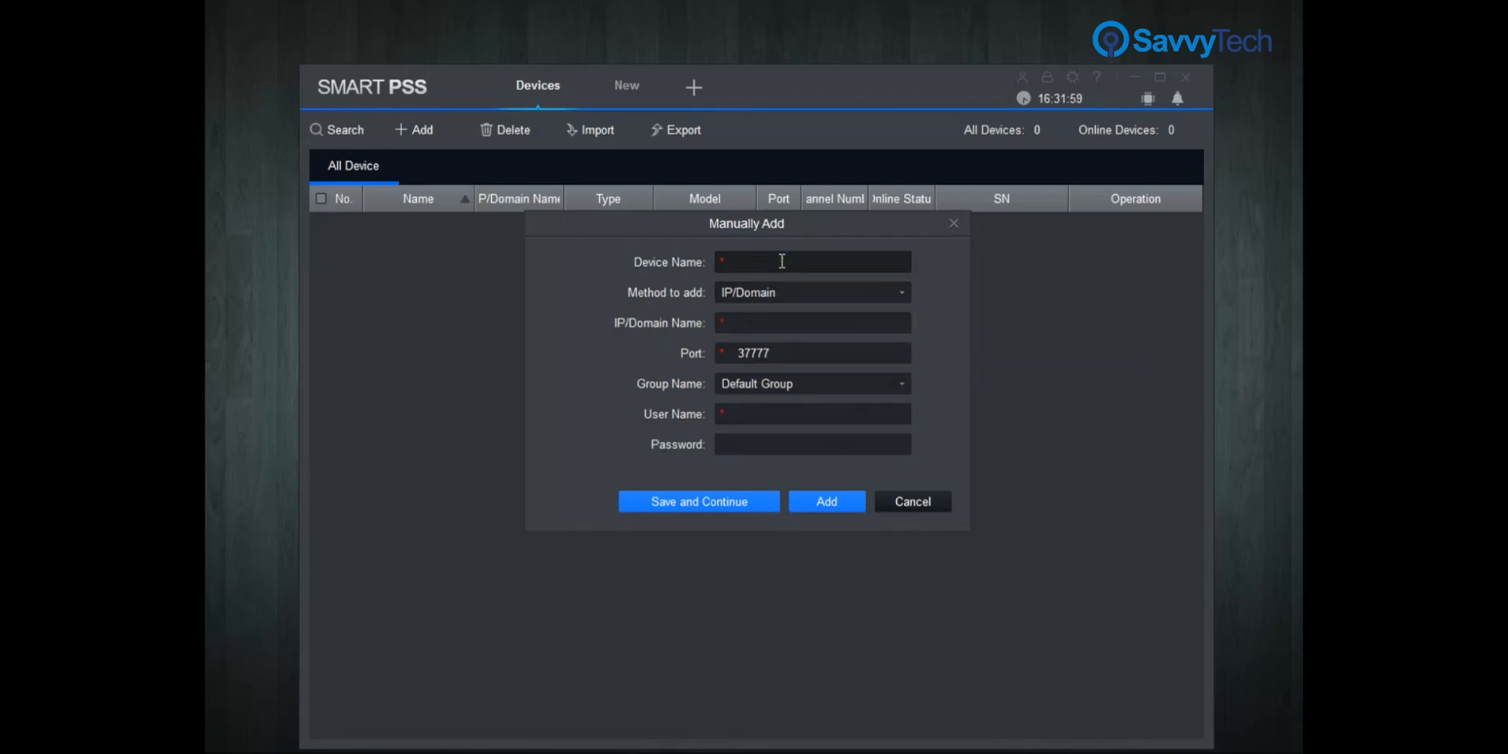
{"action": "type", "text": "test"}
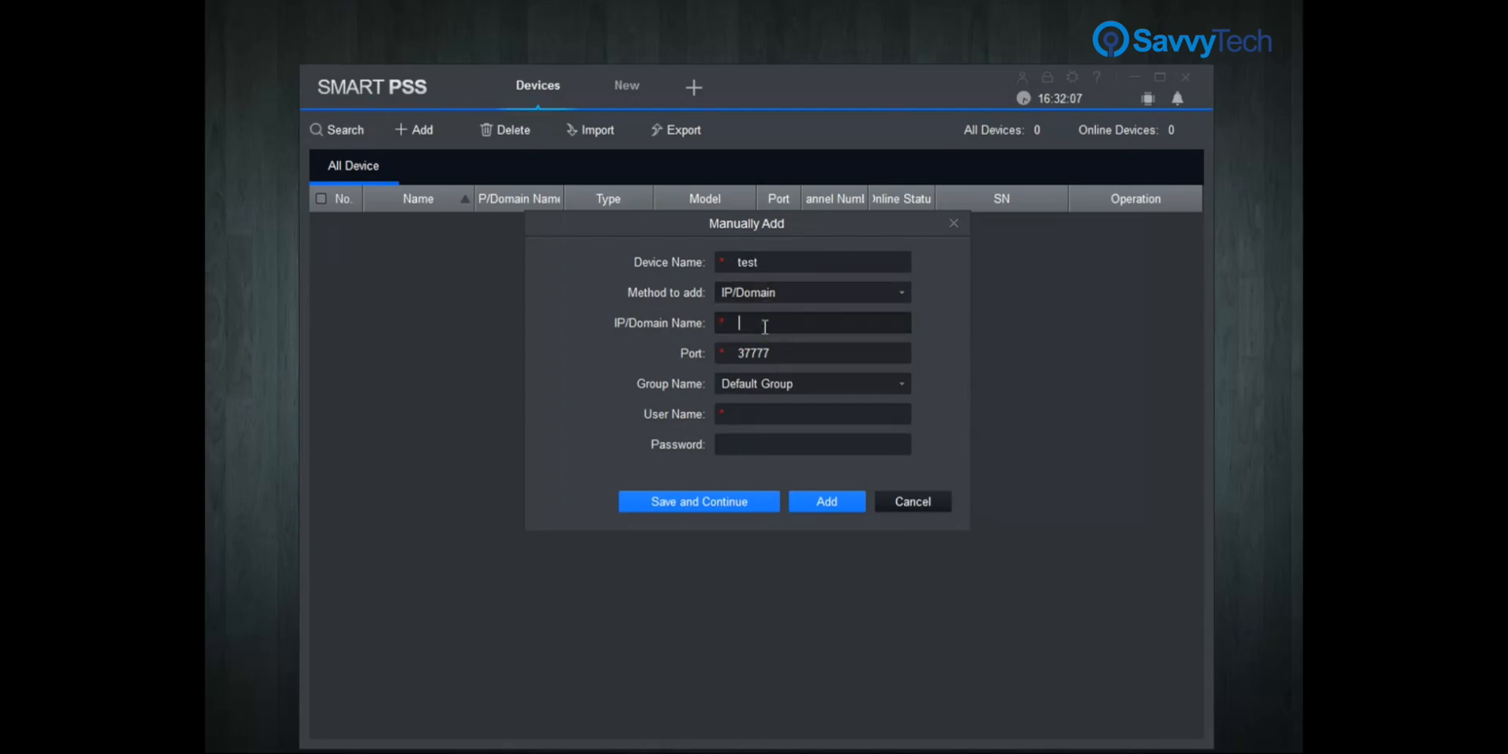
{"action": "type", "text": "192.168.1.81"}
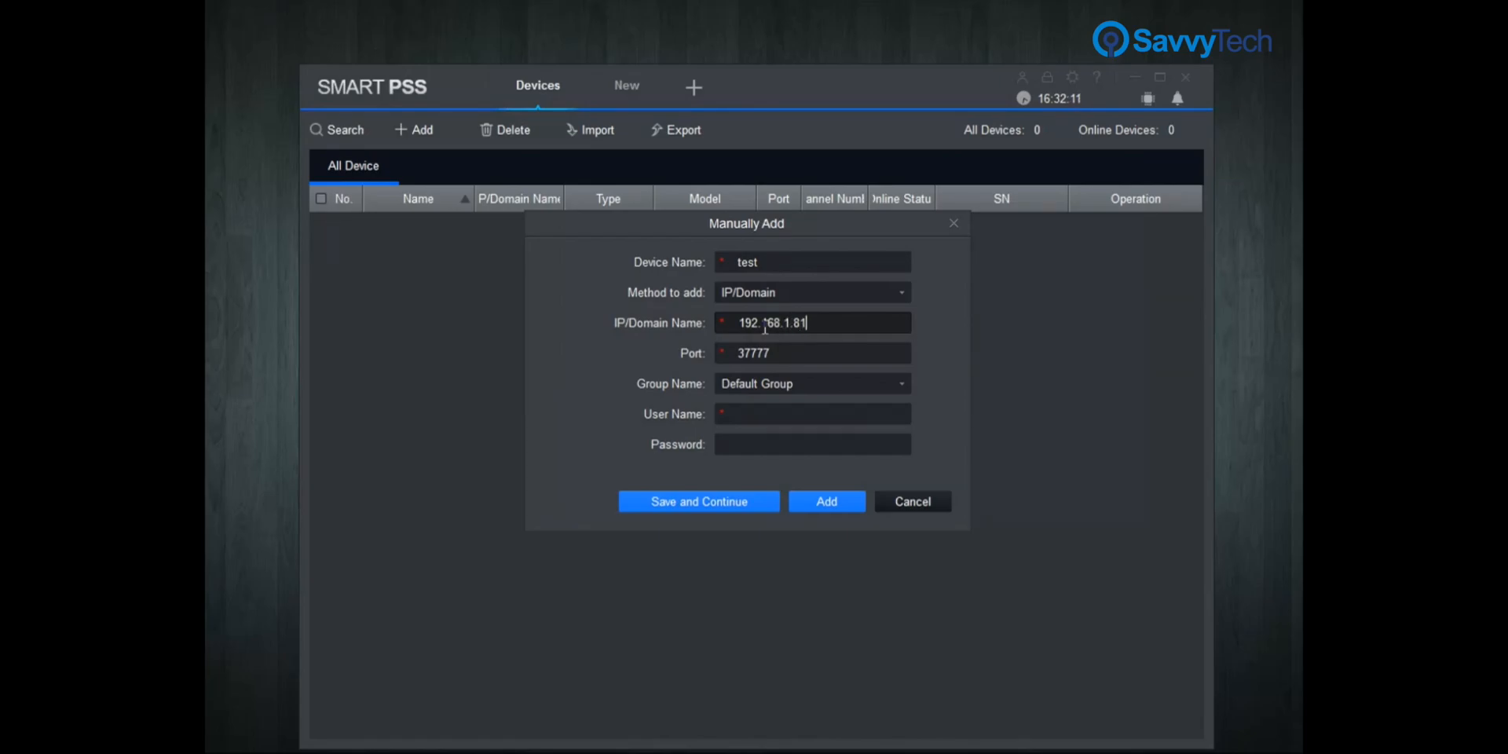
{"action": "left_click", "coordinate": [813, 353]}
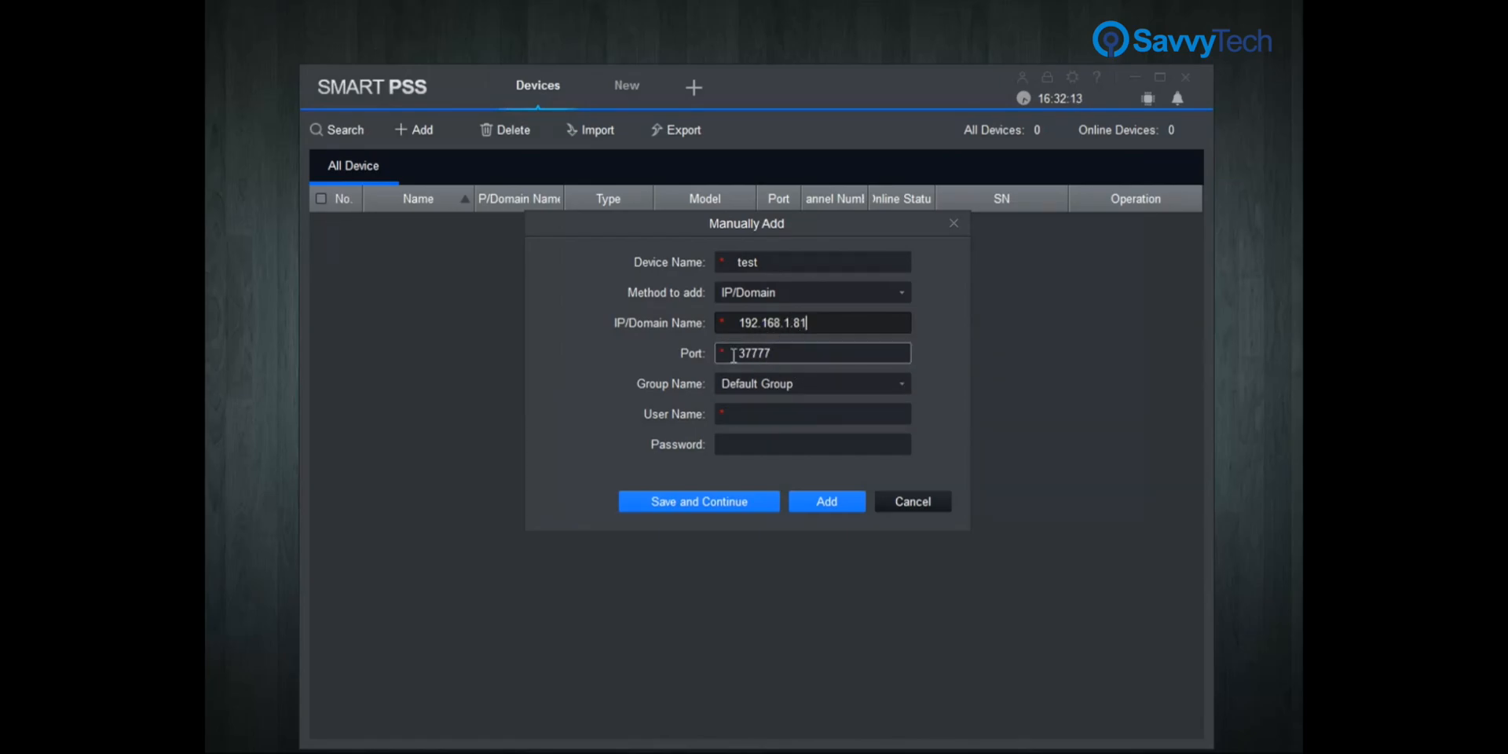
Enter user name admin and password, then save and continue adding
{"action": "left_click", "coordinate": [811, 414]}
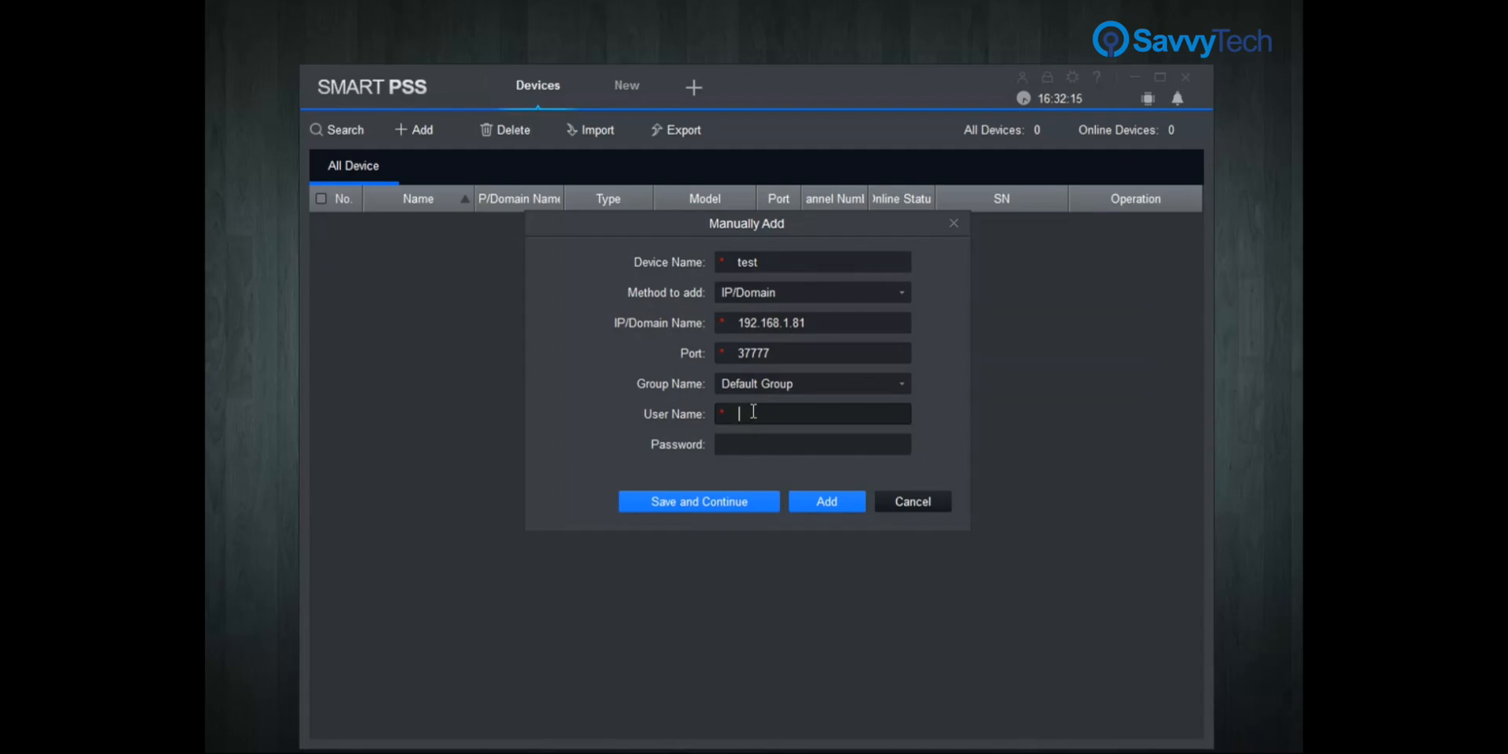
{"action": "type", "text": "admin"}
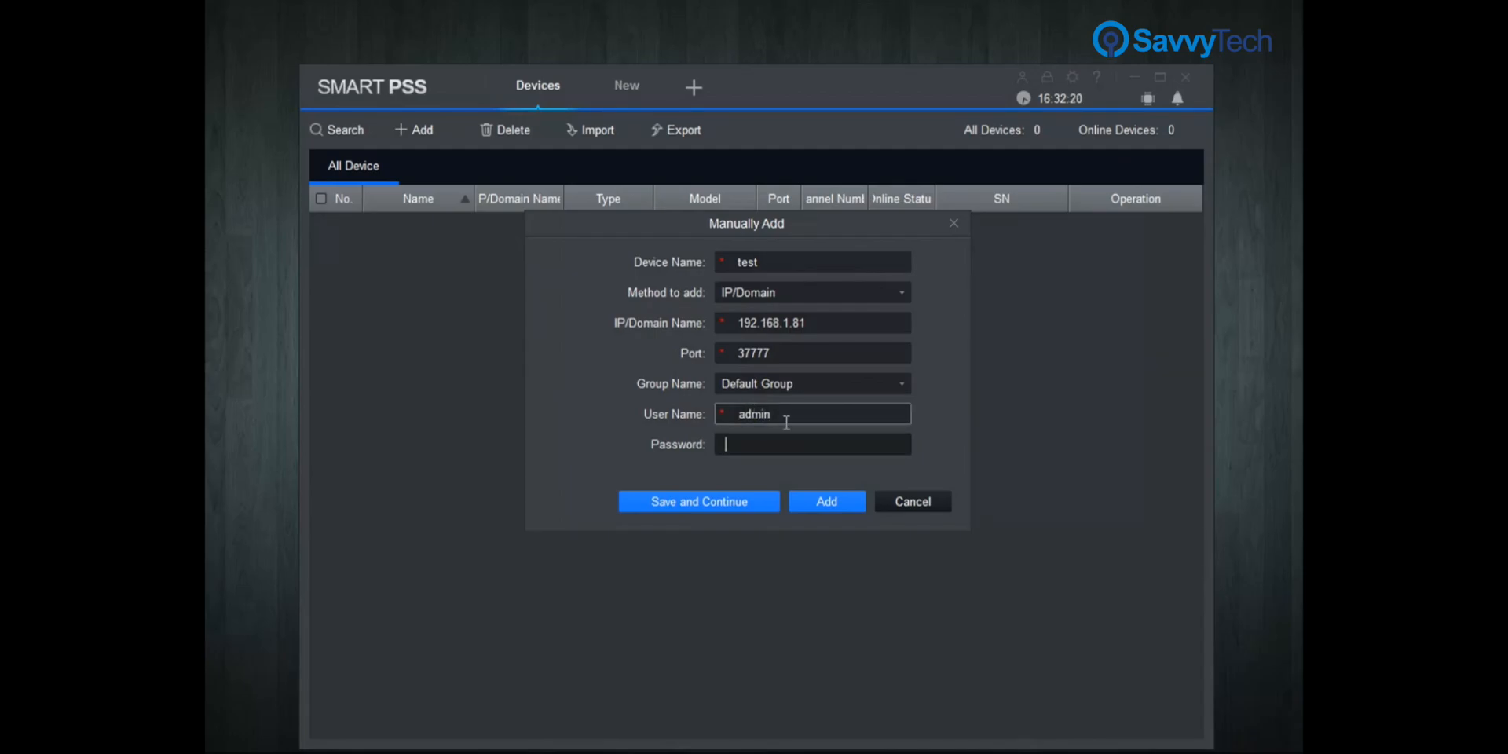
{"action": "type", "text": "test"}
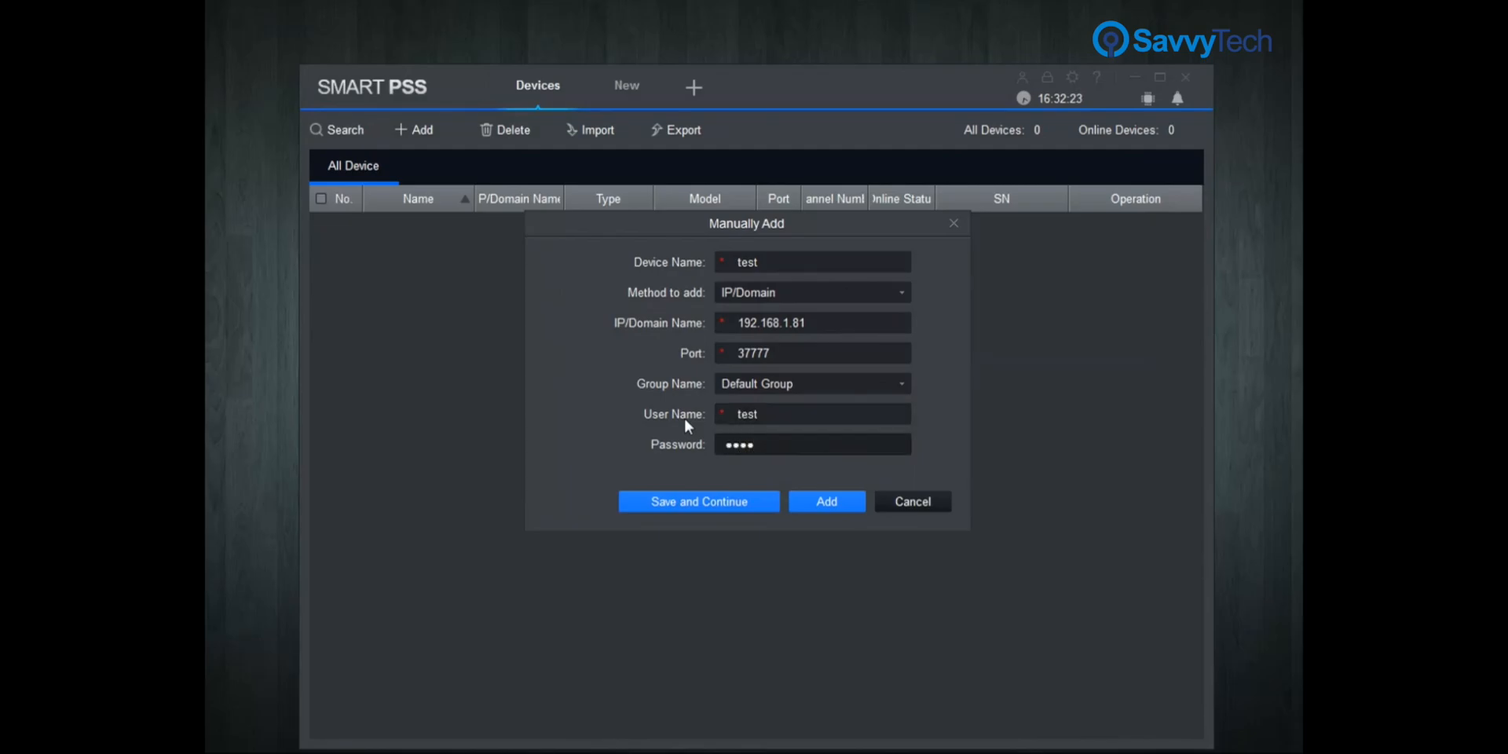
{"action": "mouse_move", "coordinate": [698, 501]}
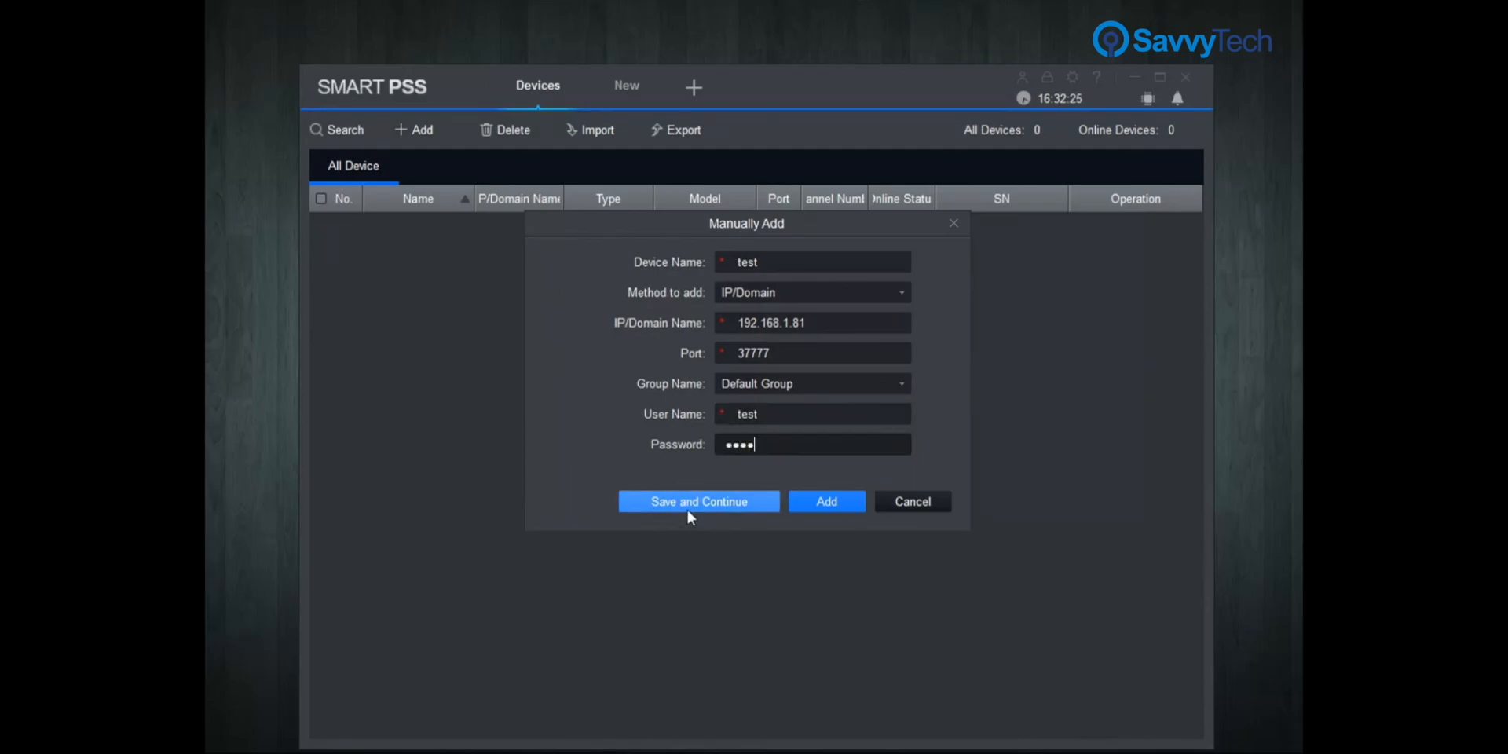
{"action": "left_click", "coordinate": [698, 502]}
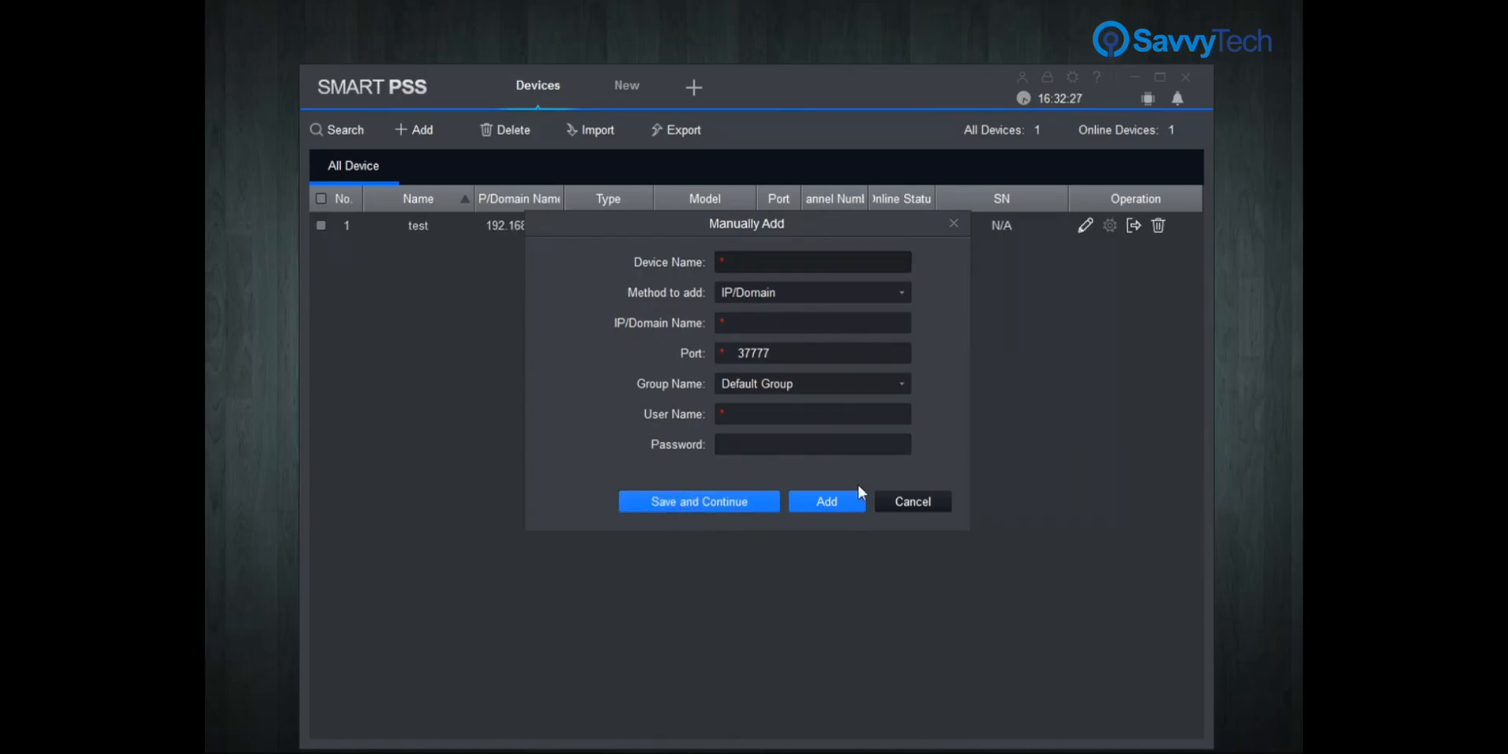
Close the empty Manually Add form and open a New tab's feature menu
{"action": "left_click", "coordinate": [827, 501]}
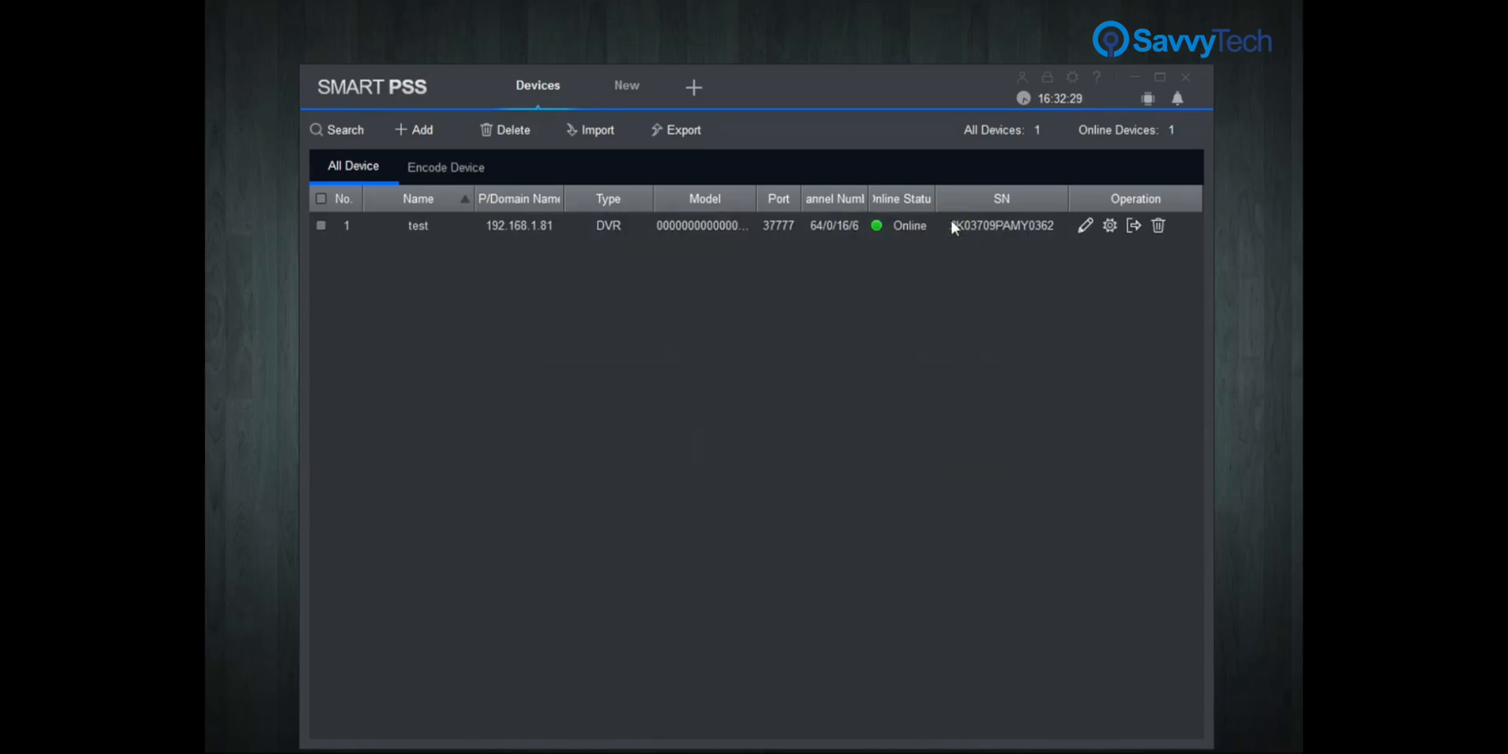
{"action": "mouse_move", "coordinate": [899, 226]}
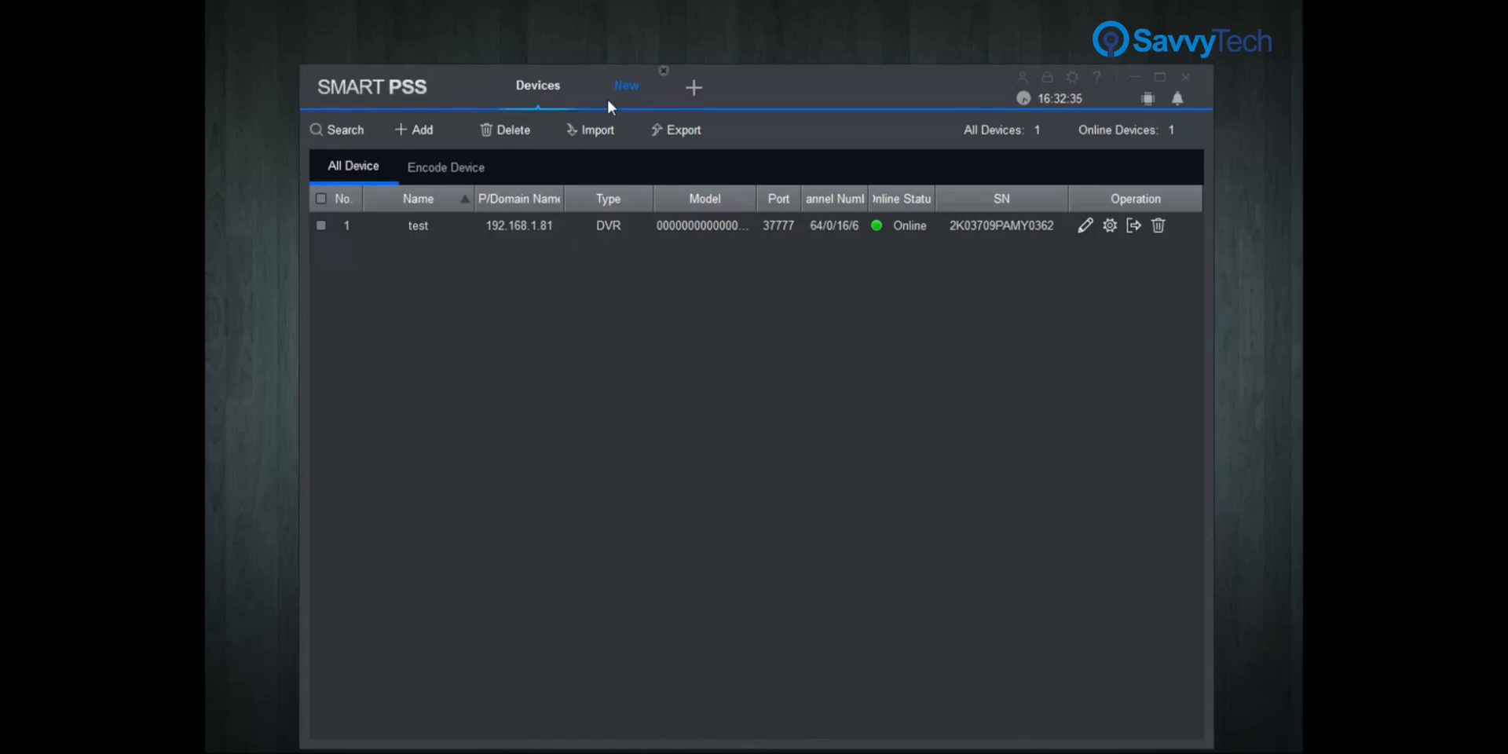
{"action": "left_click", "coordinate": [626, 86]}
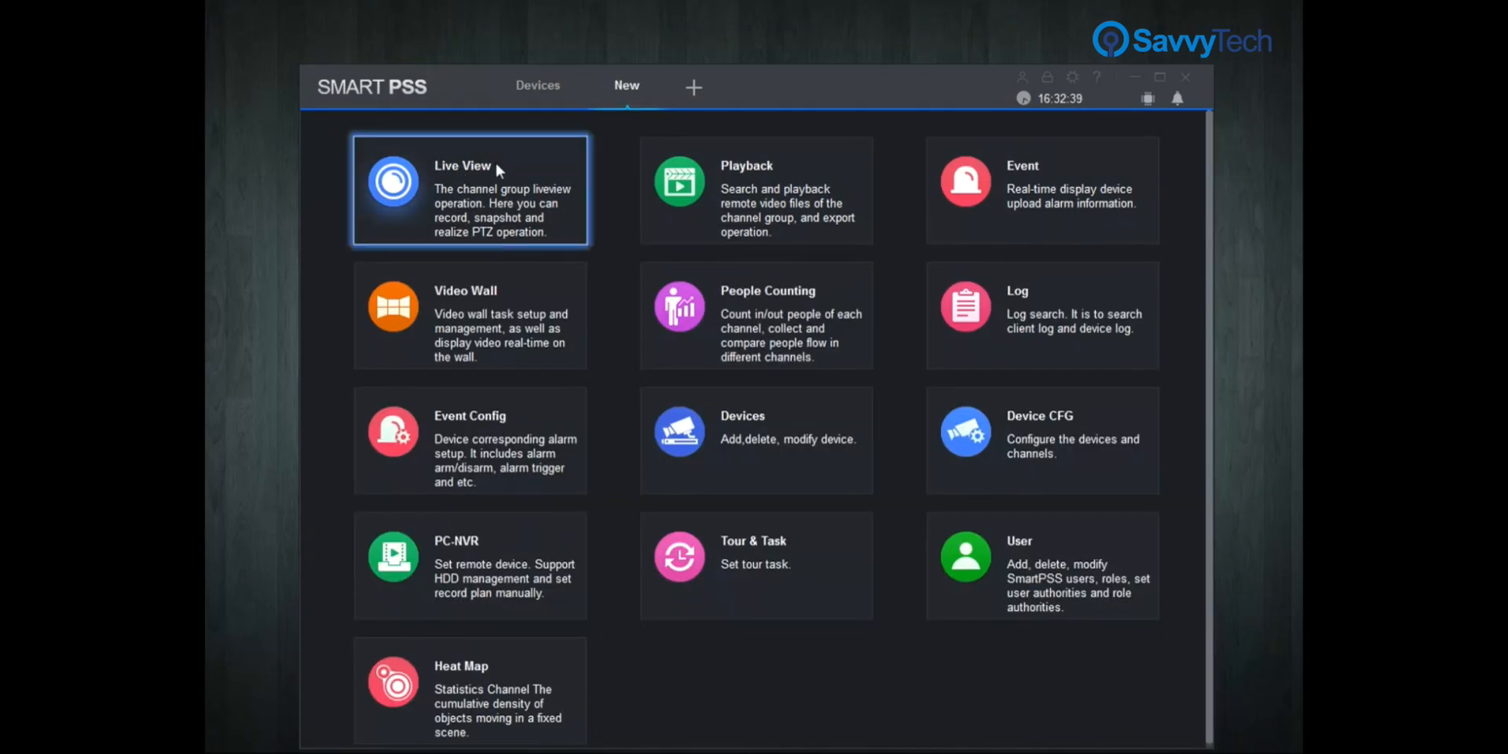
Open Live View, stream the test DVR on Main Stream, and use a 9-split layout
{"action": "left_click", "coordinate": [470, 190]}
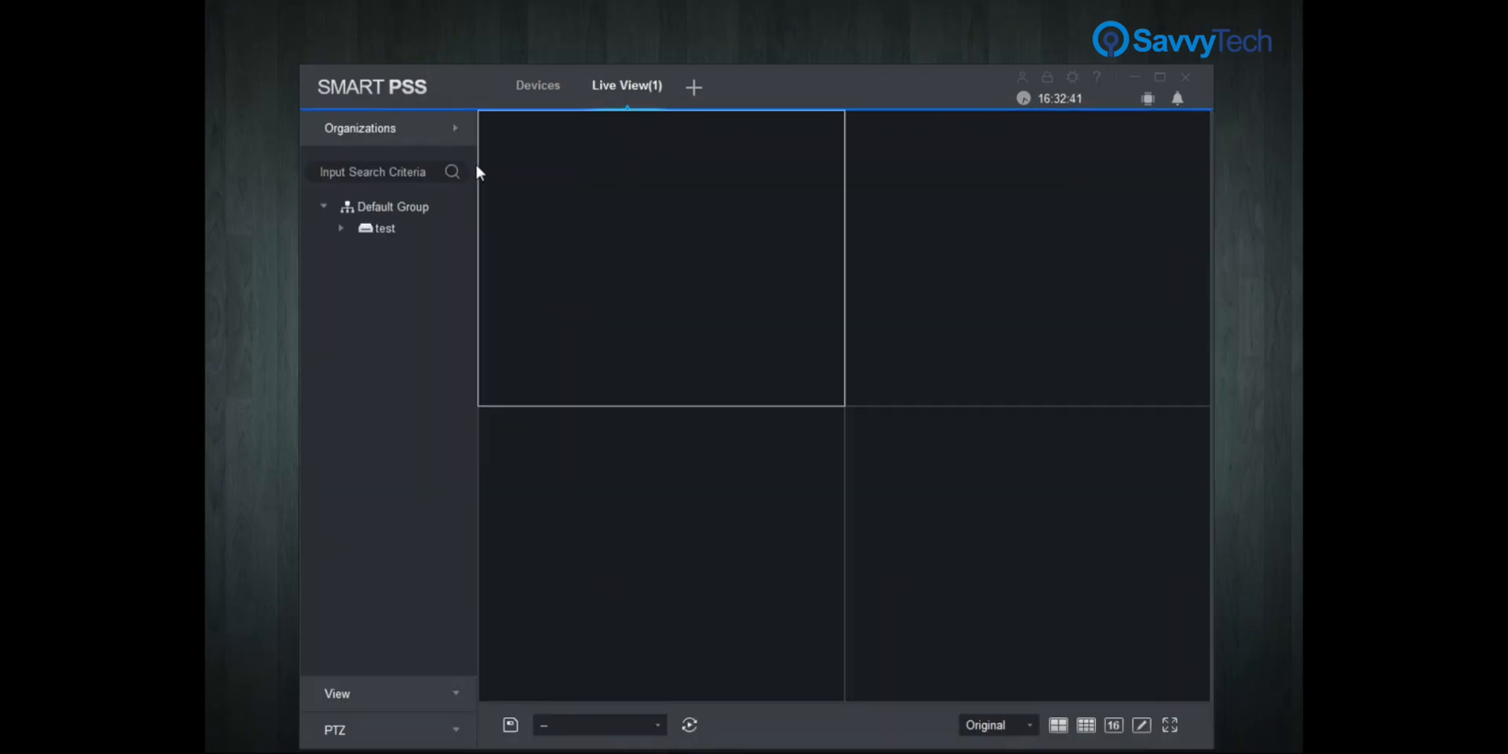
{"action": "left_click", "coordinate": [342, 228]}
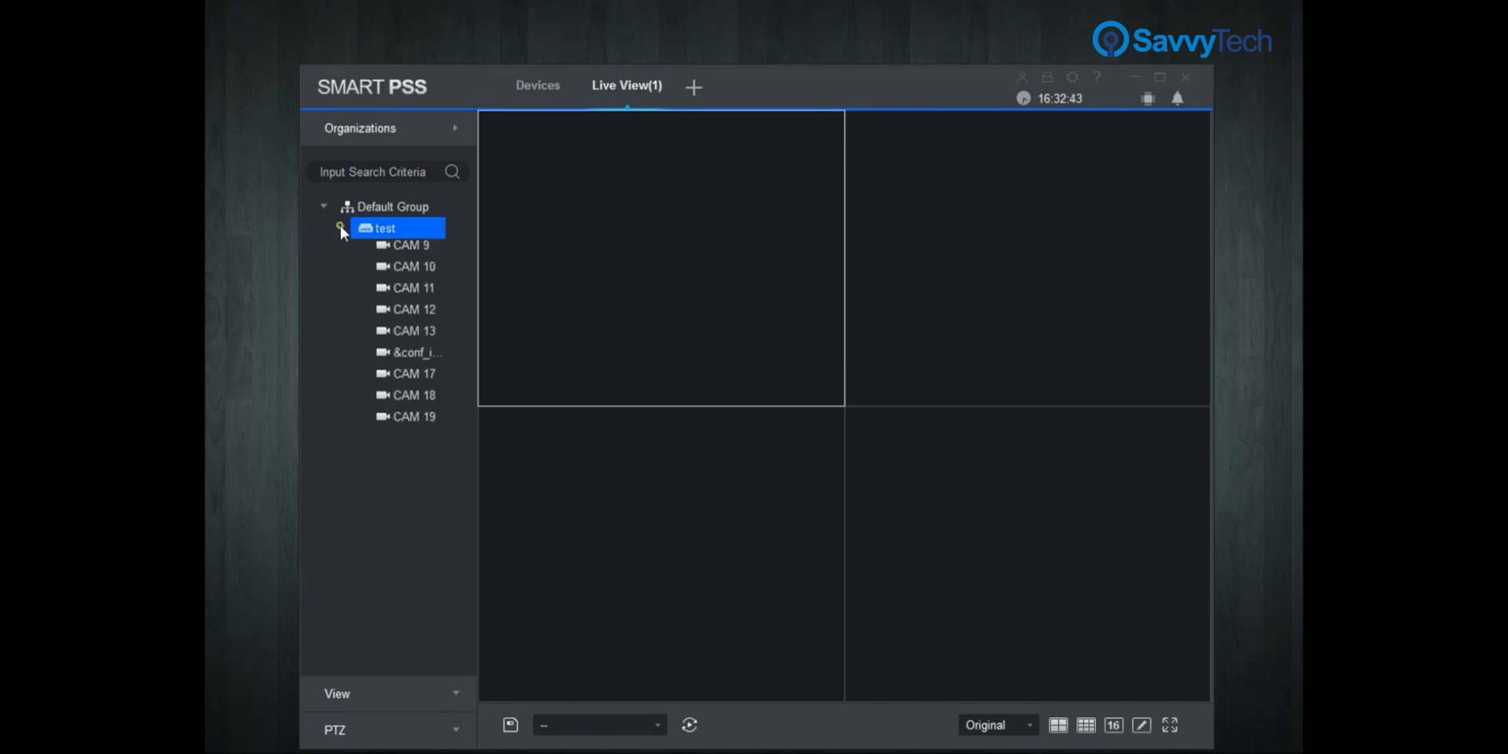
{"action": "left_click", "coordinate": [340, 228]}
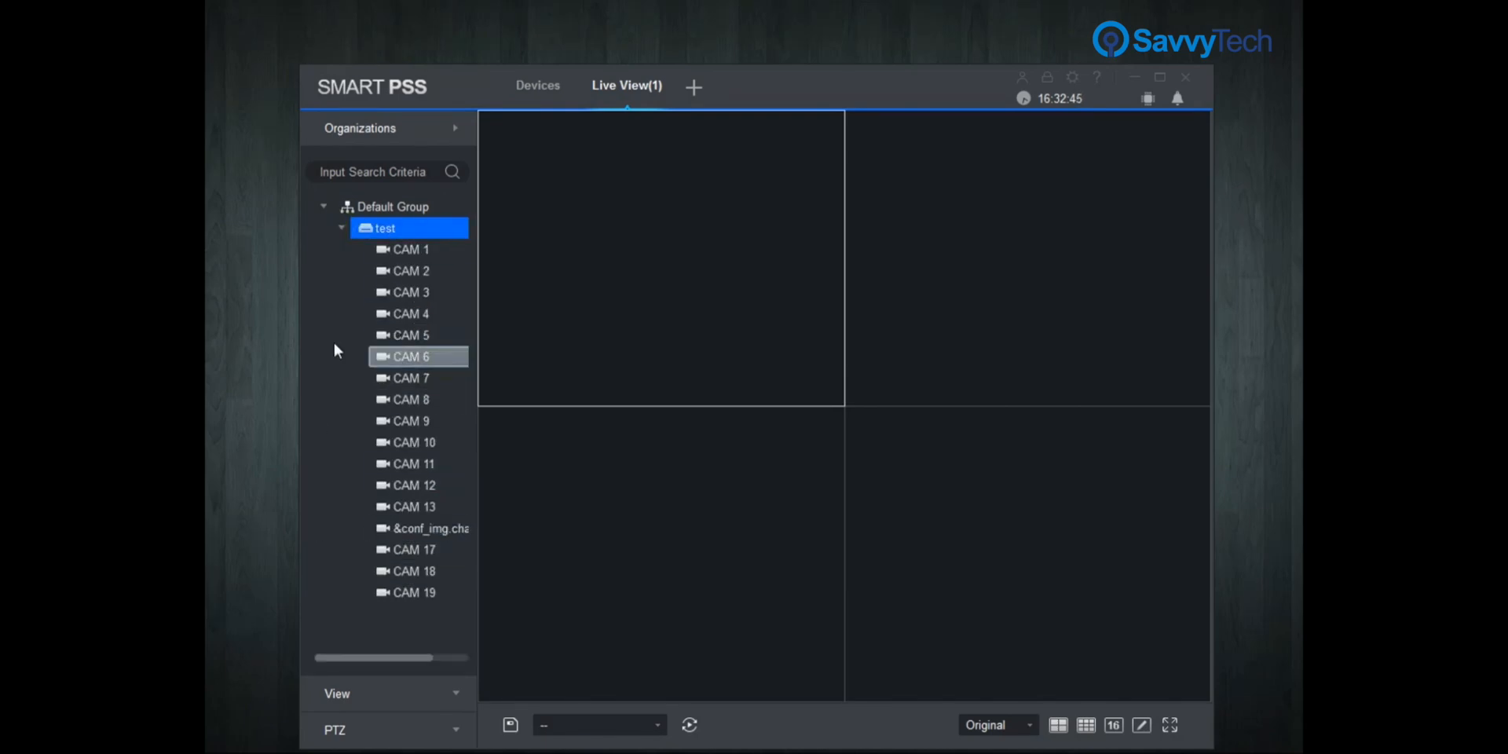
{"action": "right_click", "coordinate": [384, 228]}
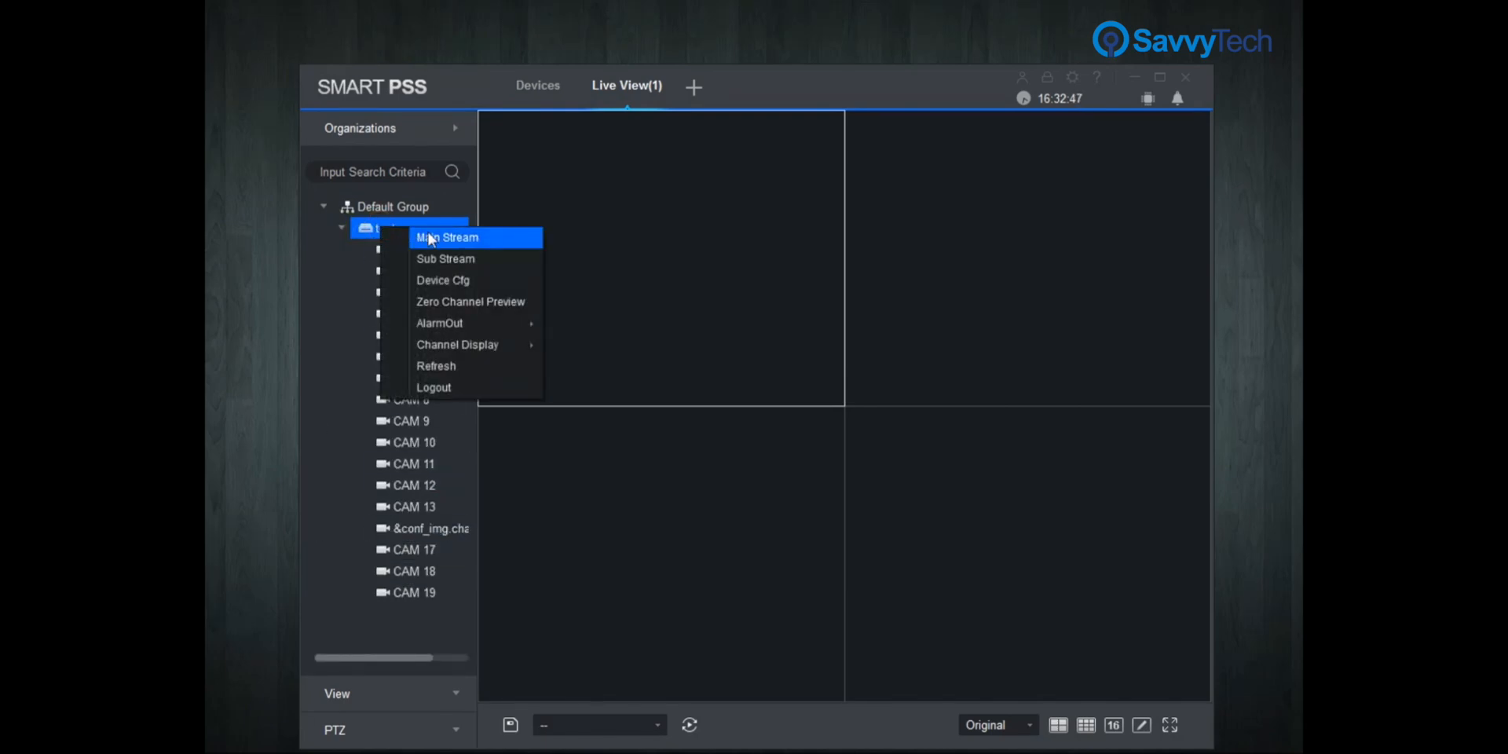
{"action": "left_click", "coordinate": [445, 236]}
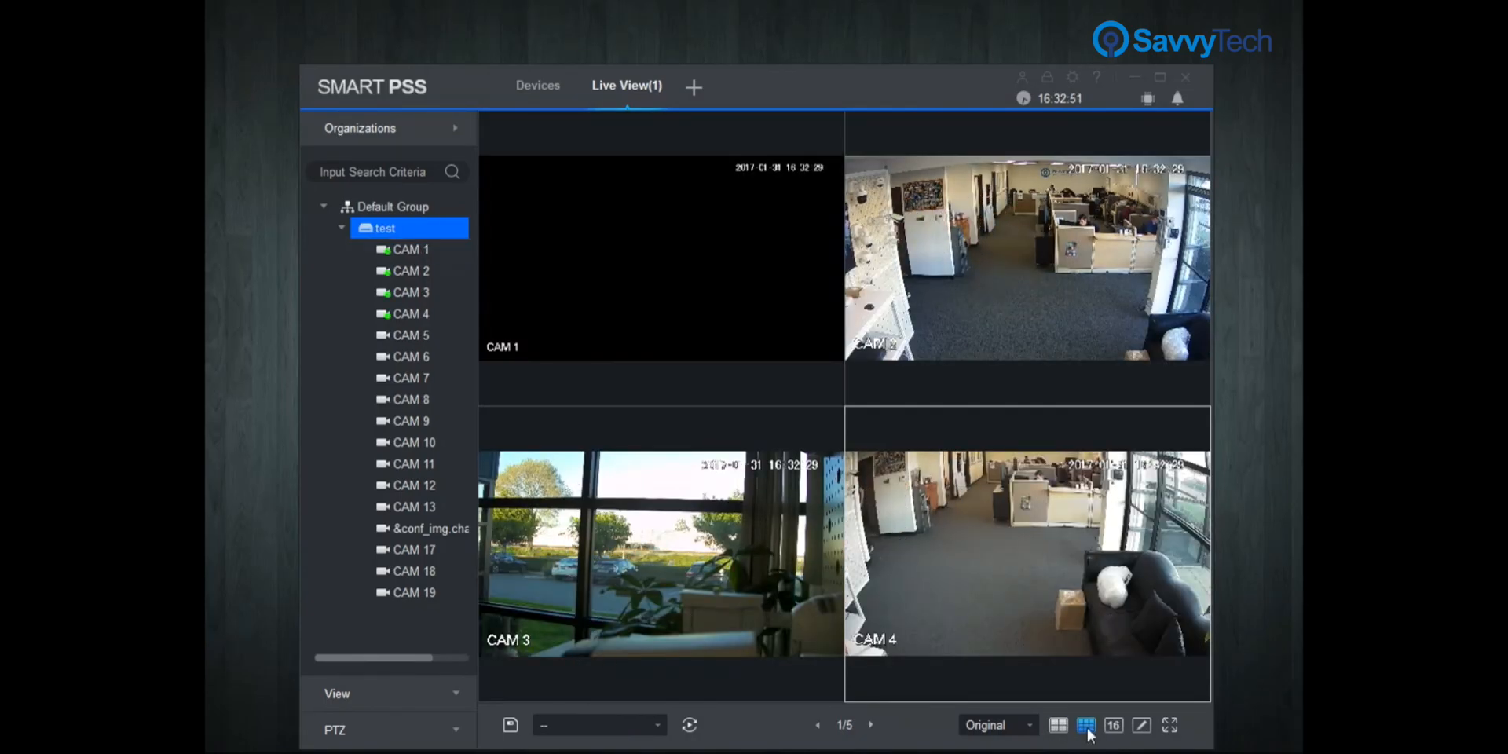
{"action": "left_click", "coordinate": [1085, 725]}
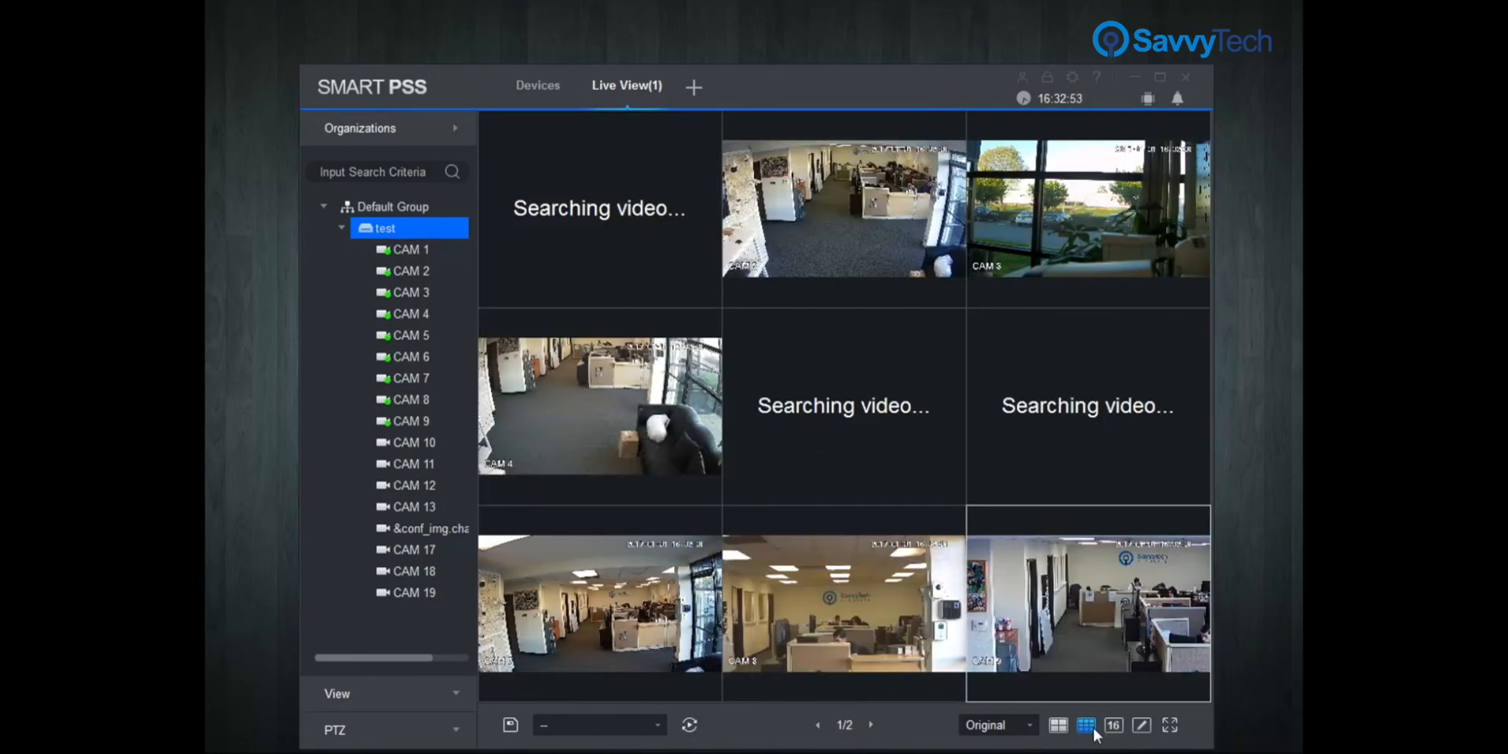